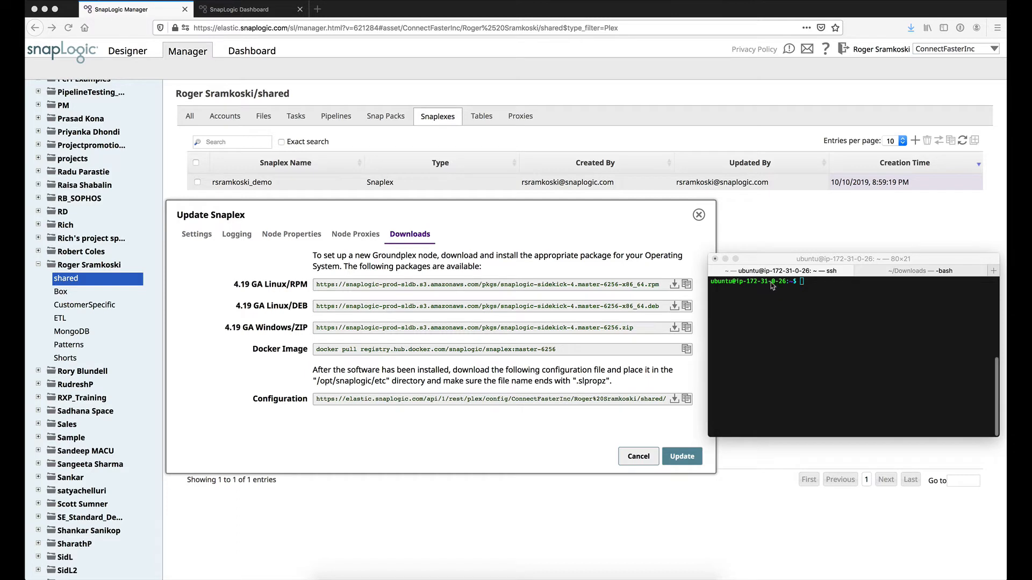
pyautogui.moveTo(800, 292)
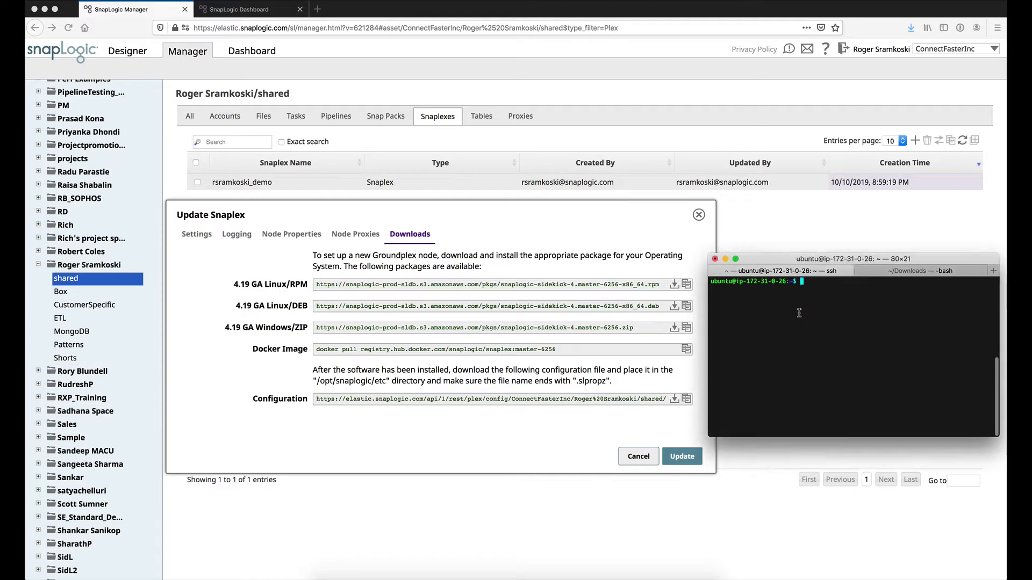
# Step: Check installed packages with dpkg -l | grep, run sudo apt-get, and list files with ls
pyautogui.write('dpkg')
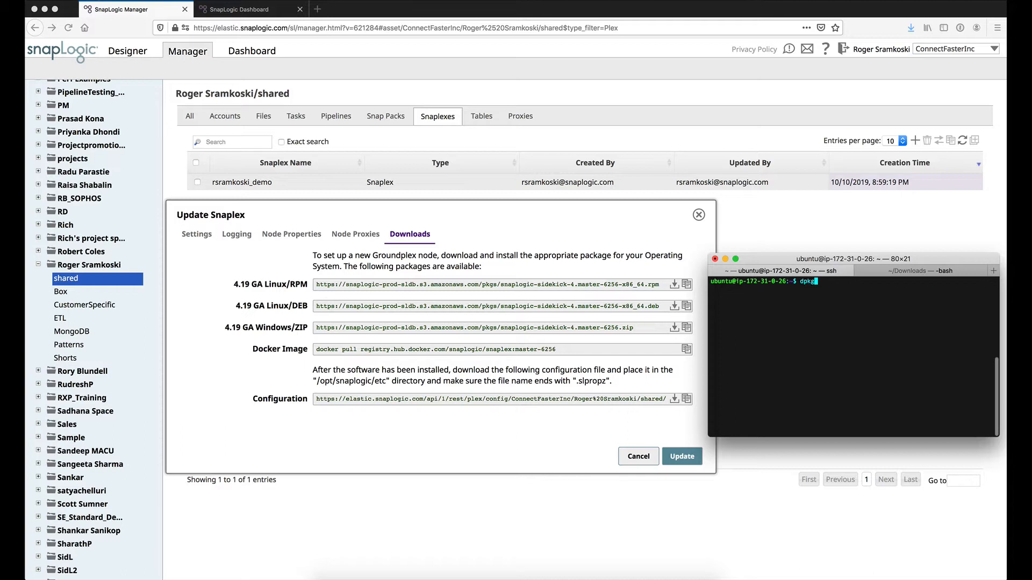
pyautogui.write('-l | grep zip')
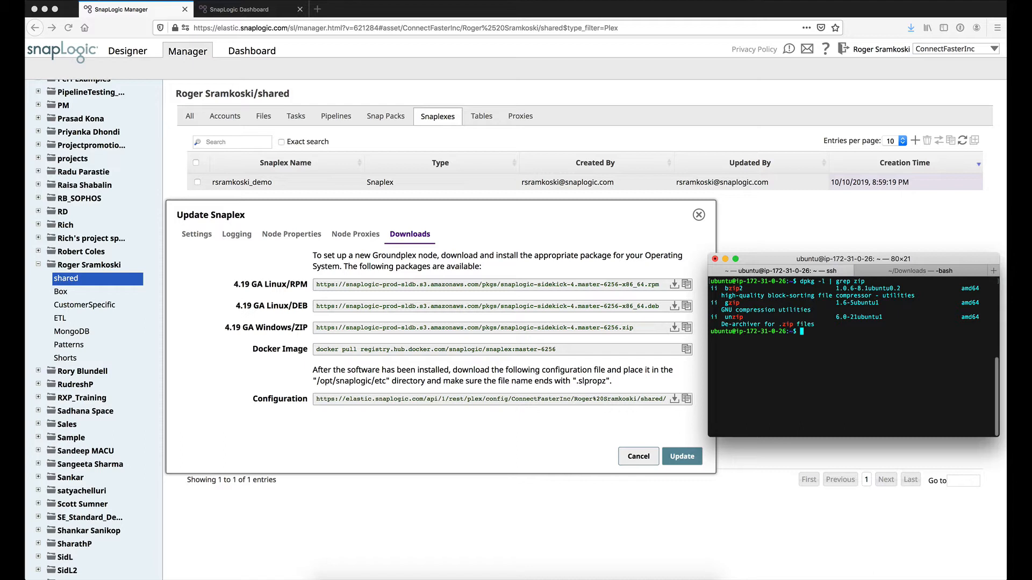
pyautogui.write('sudo')
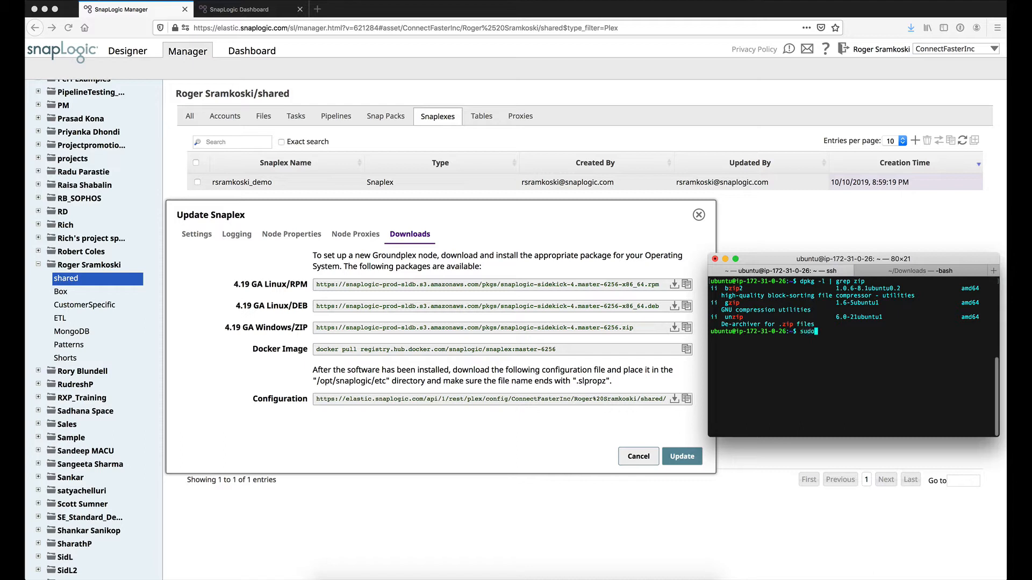
pyautogui.write('apt-g')
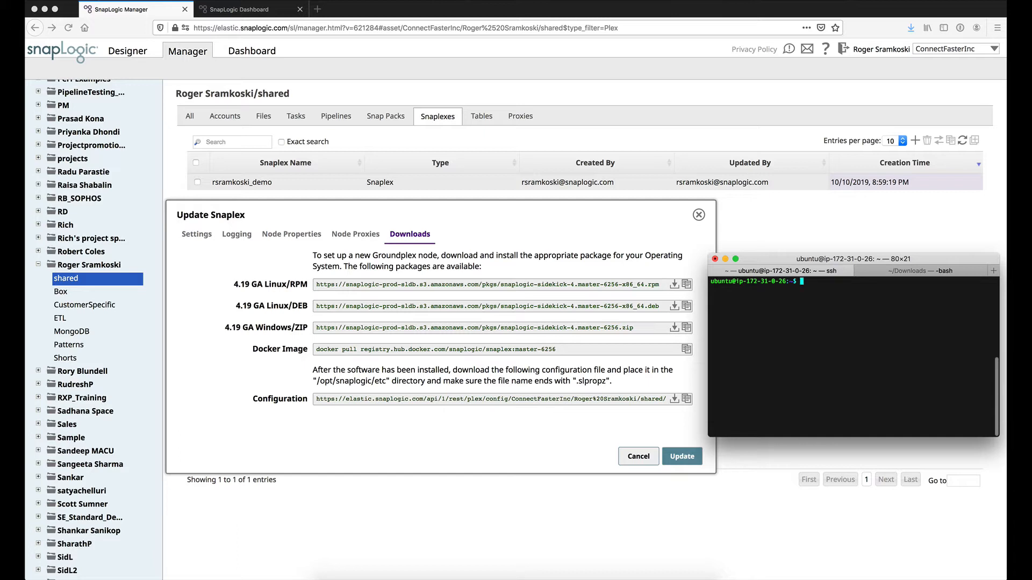
pyautogui.write('ls')
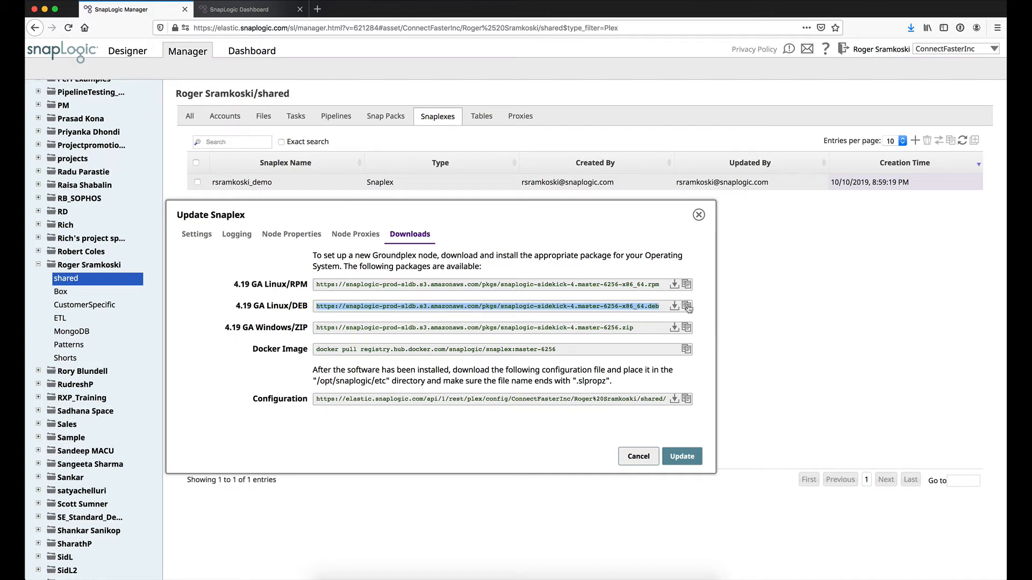
# Step: Copy the 4.19 GA Linux/DEB URL and wget the snaplogic-sidekick-4.master-6256 package
pyautogui.click(688, 305)
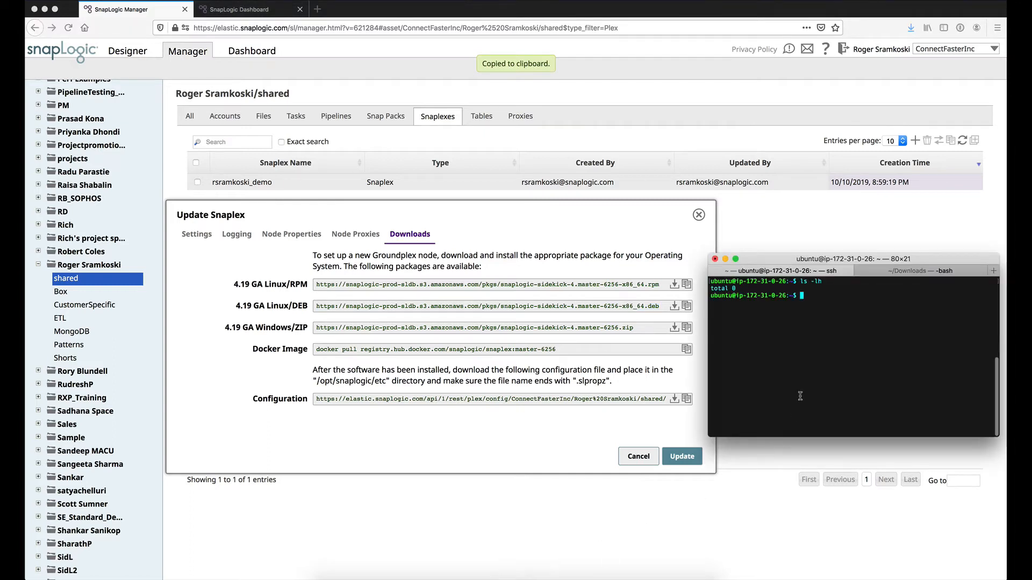
pyautogui.write('wget')
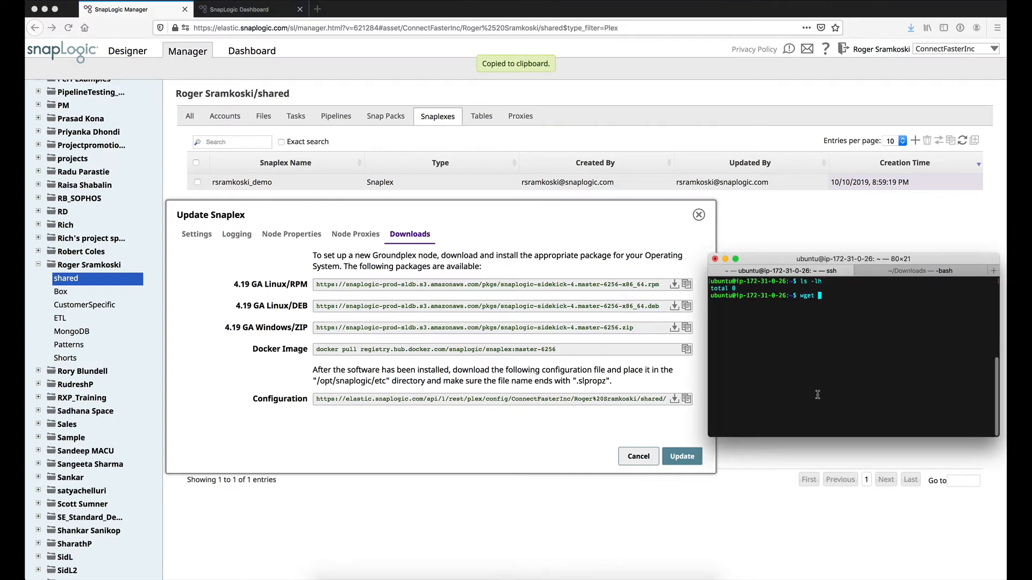
pyautogui.write('https://snaplogic-prod-sldb.s3.amazonaws.com/pkgs/snaplogic-sidekick-4.master-6256-x86_64.deb')
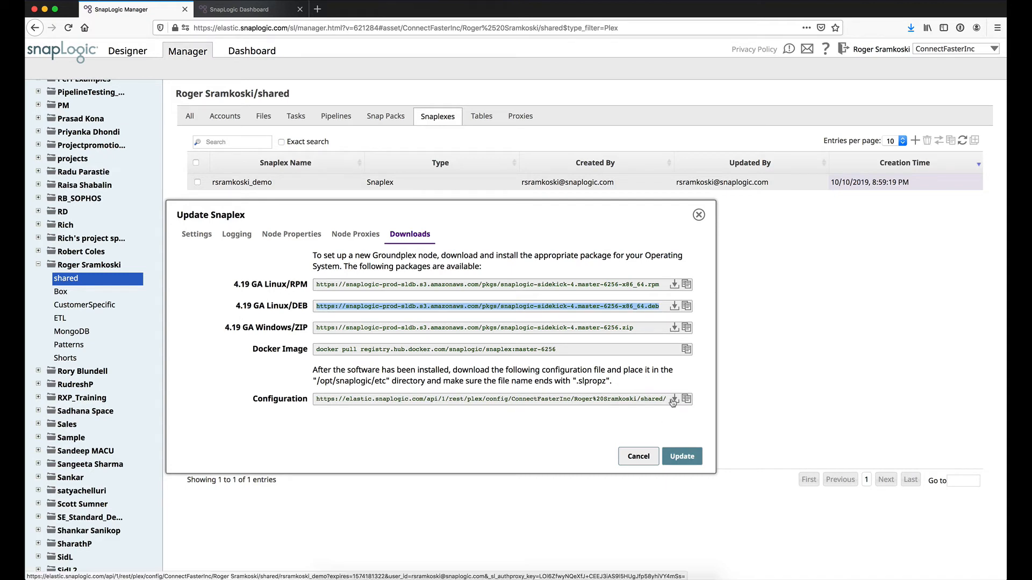
pyautogui.moveTo(674, 402)
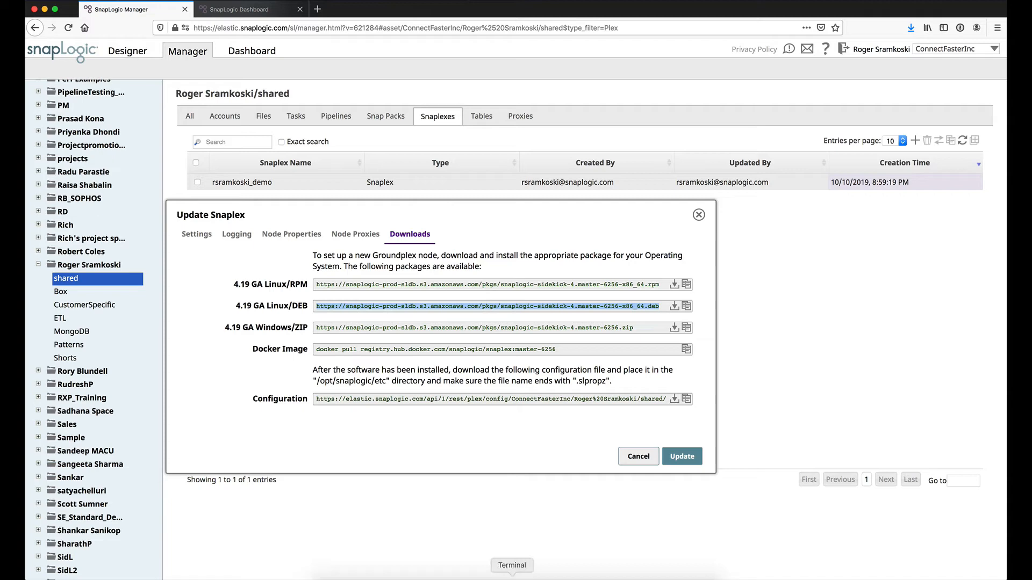
# Step: Bring Terminal forward to send rsramkoski_demo.slpropz to the server with scp
pyautogui.click(512, 566)
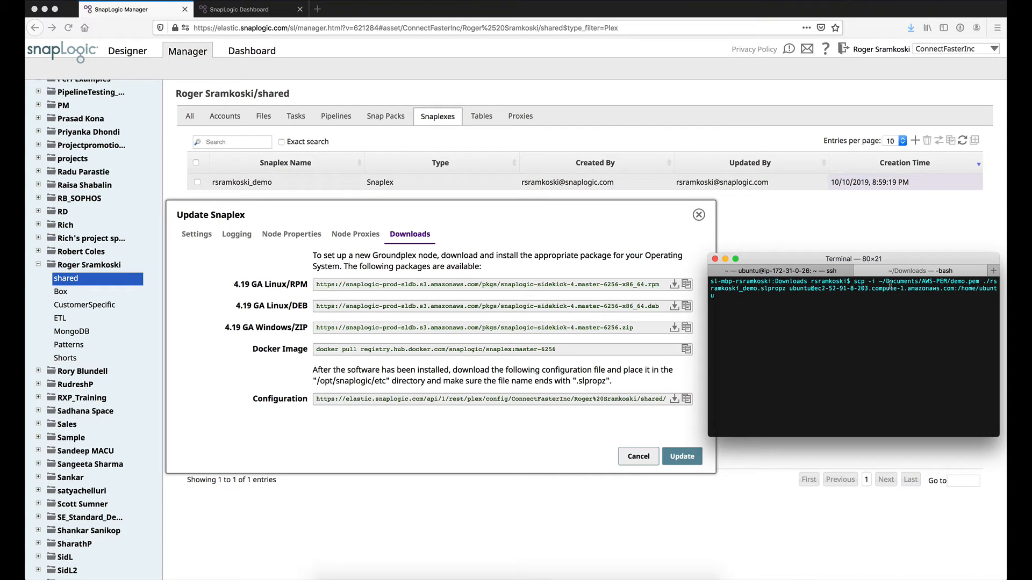
pyautogui.moveTo(826, 304)
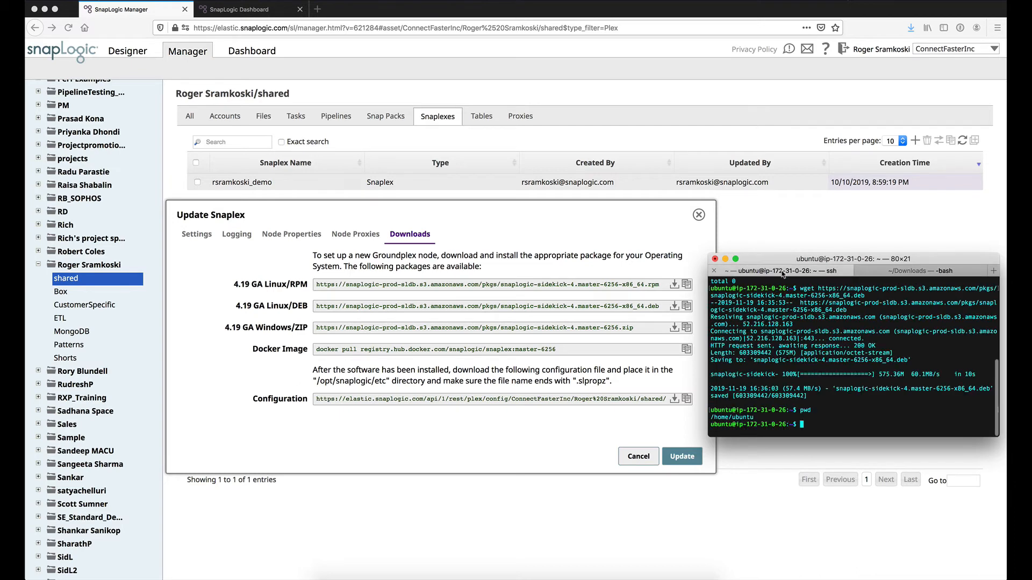
# Step: Confirm the files with ls -lh and install snaplogic-sidekick-4.master-6256-x86_64.deb via sudo dpkg -i
pyautogui.write('ls -lh')
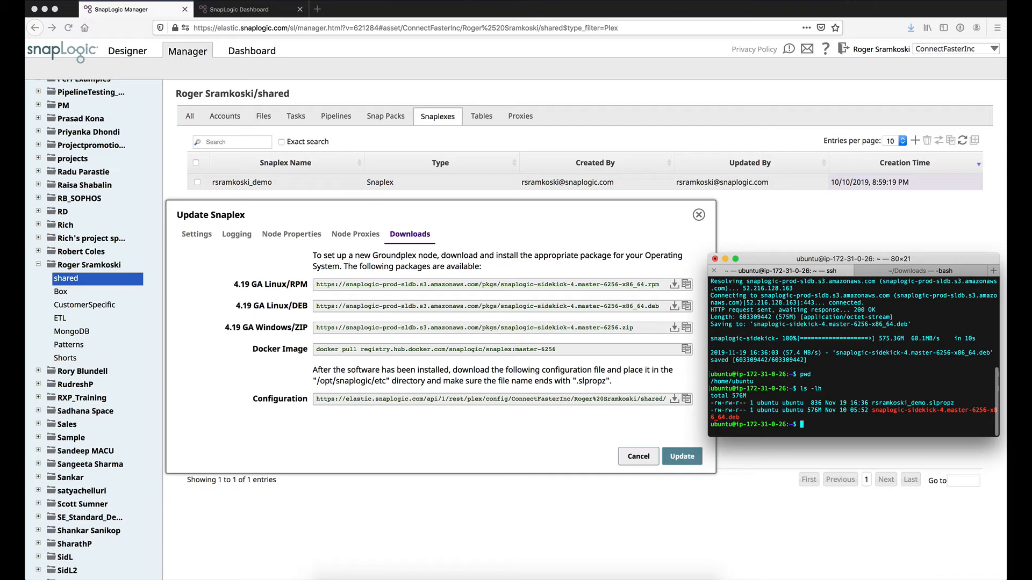
pyautogui.write('sudo k')
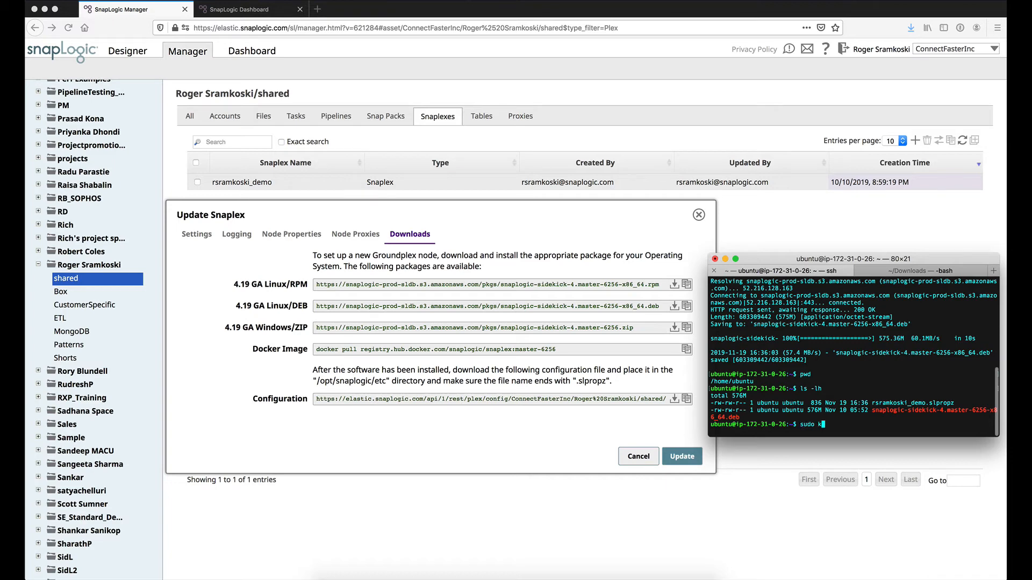
pyautogui.write('dpkg -i ./snaplogic-sidekick-4.master-6256-x86_64.deb')
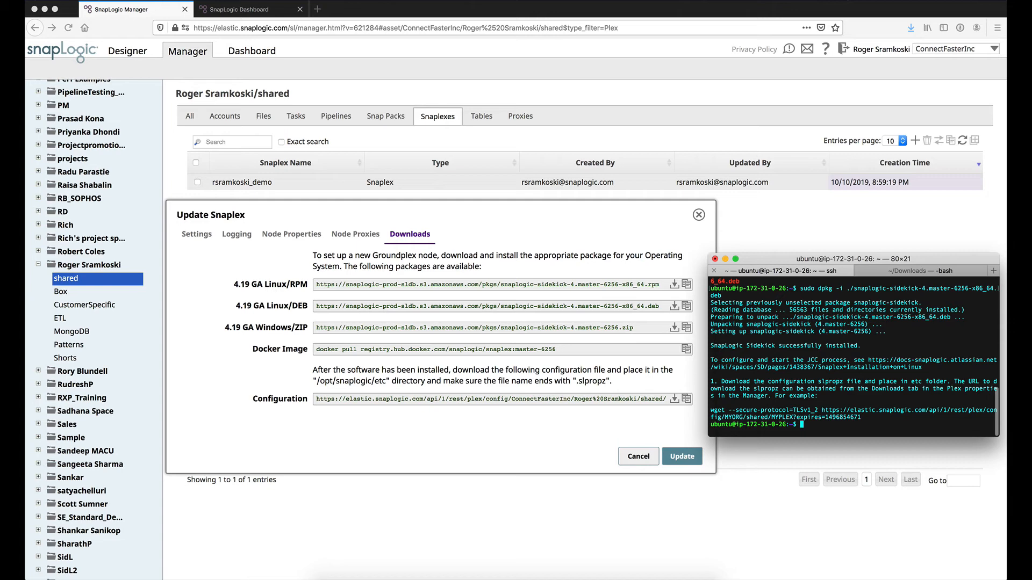
# Step: Copy rsramkoski_demo.slpropz into /opt/snaplogic/etc with sudo cp
pyautogui.write('sudo cp')
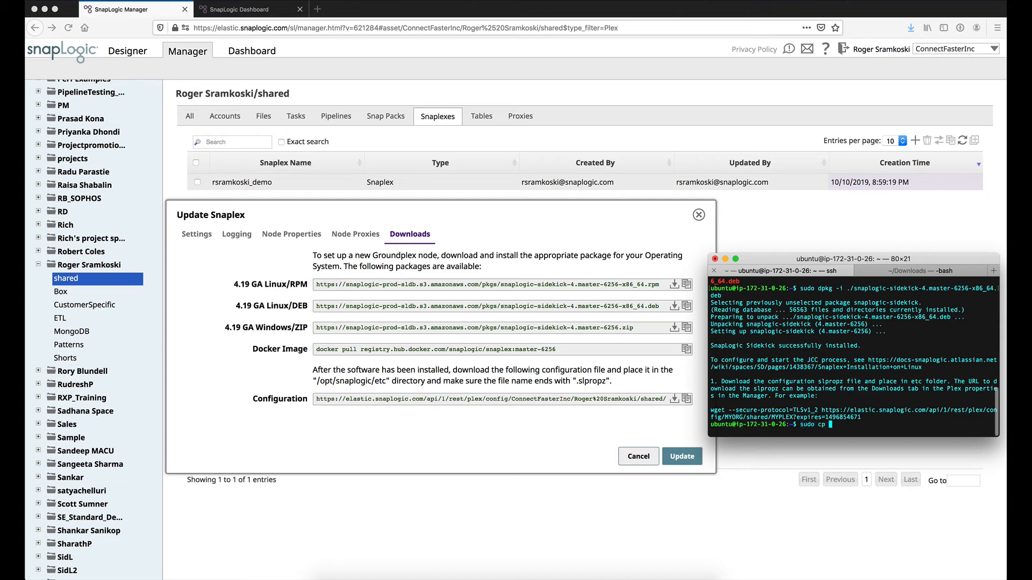
pyautogui.write('./rsramkoski_demo.slpropz /')
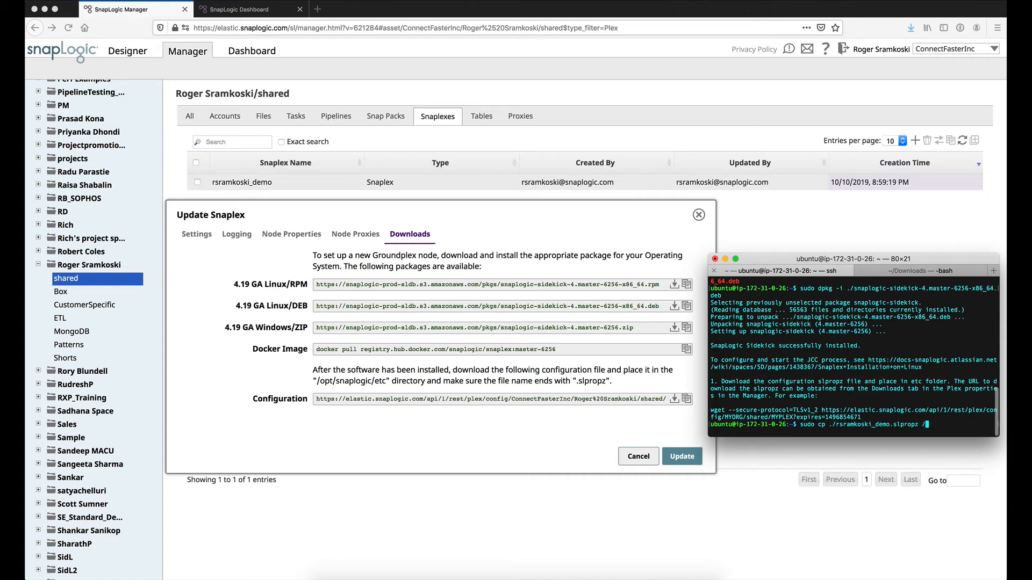
pyautogui.write('opt/snaplogic/')
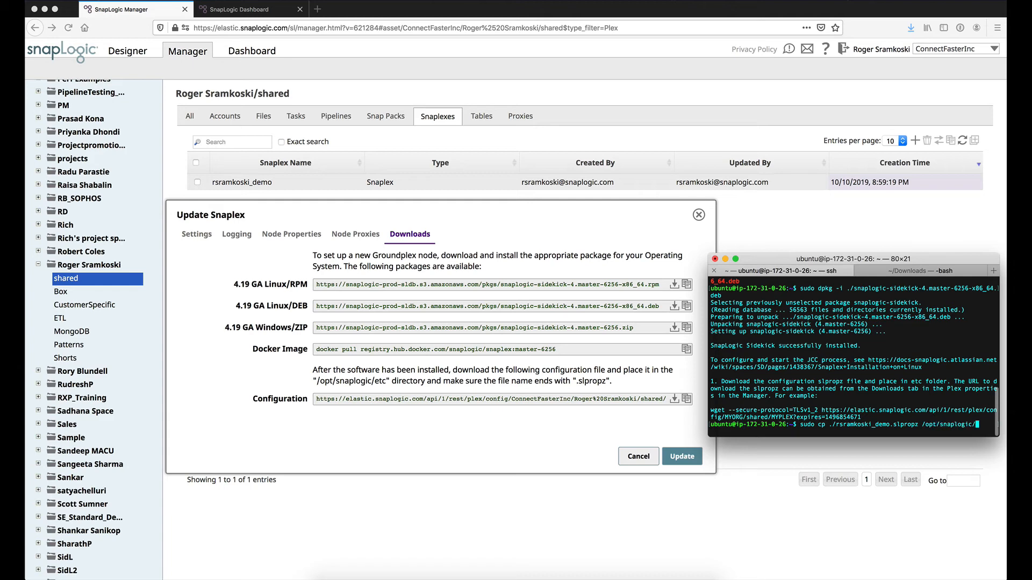
pyautogui.write('etc')
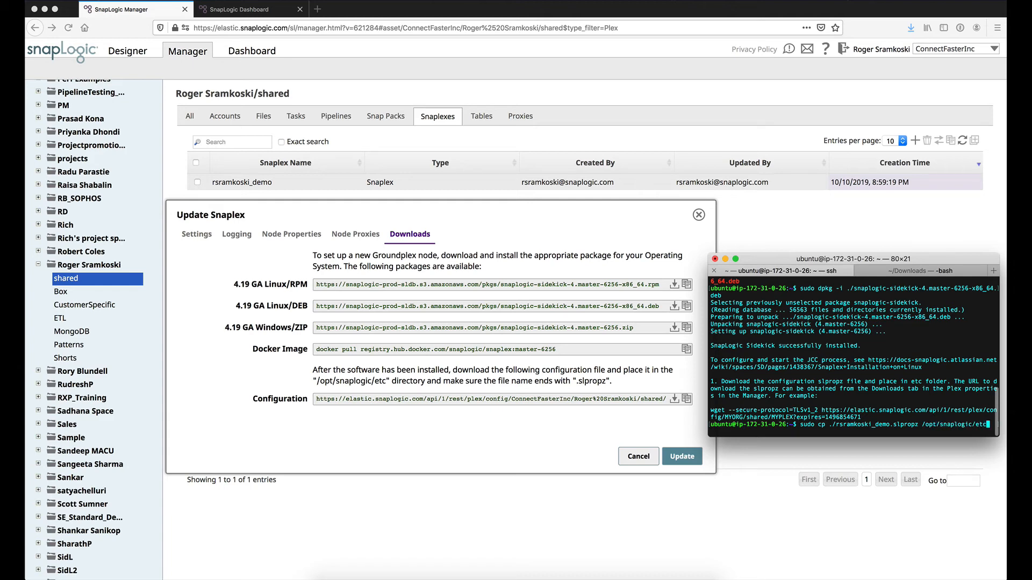
pyautogui.moveTo(783, 281)
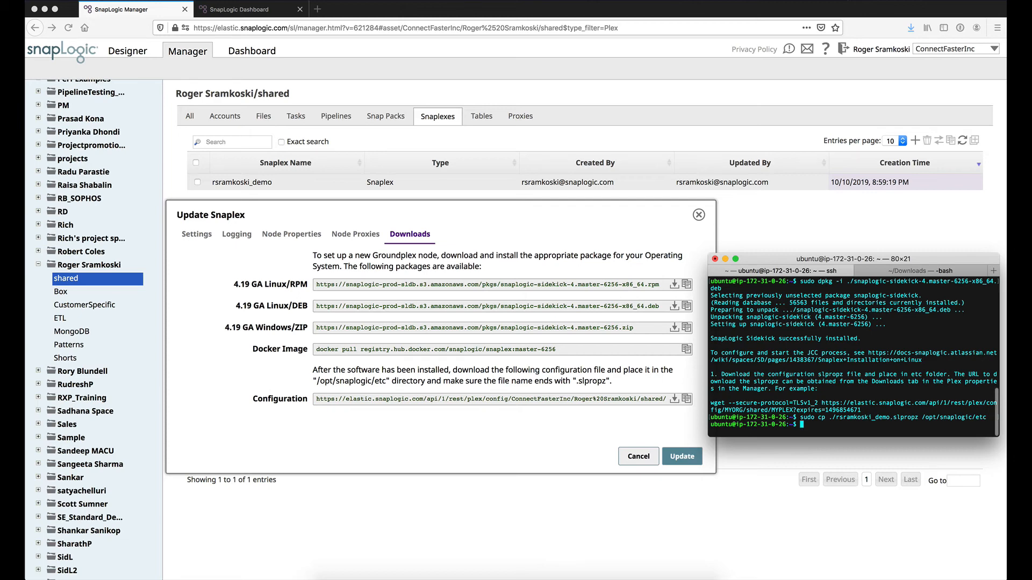
# Step: List /opt/snaplogic/pkgs to confirm the bundled Java packages
pyautogui.write('ls /')
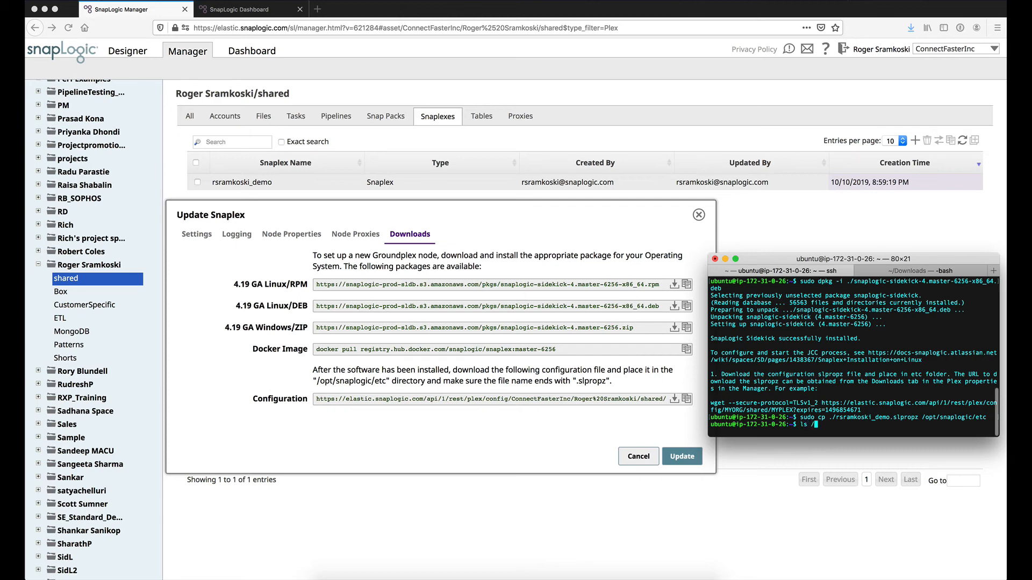
pyautogui.write('opt/snaplogic/')
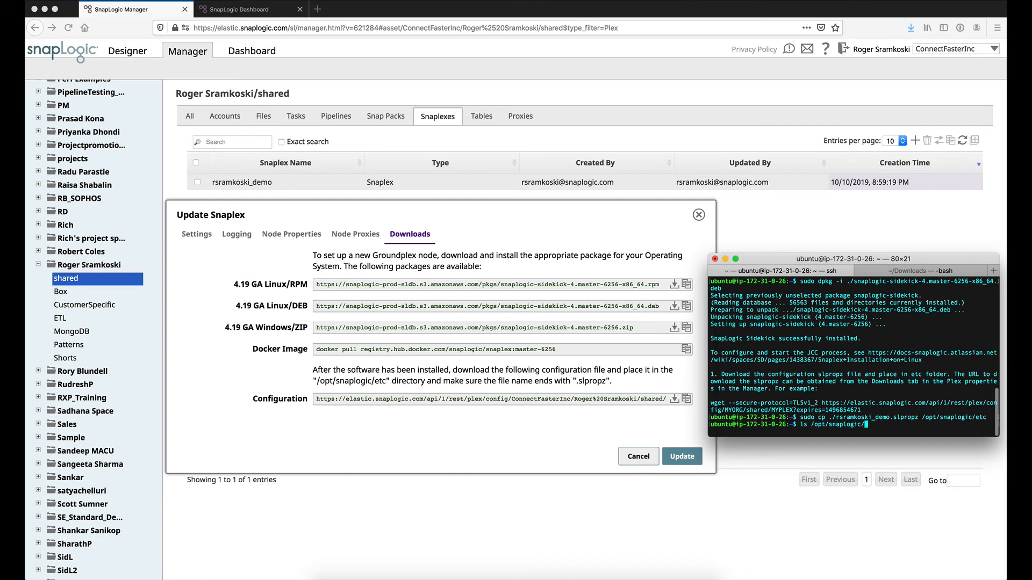
pyautogui.write('pkg')
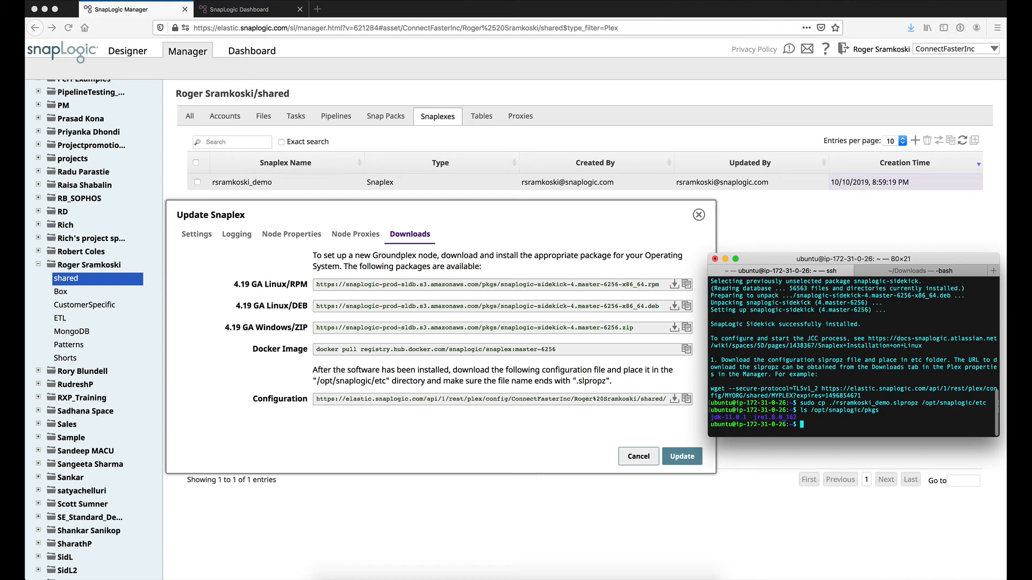
# Step: Start the node with sudo /opt/snaplogic/bin/jcc.sh start, then switch to the Dashboard
pyautogui.write('sudo /opt/snaplogic/bin')
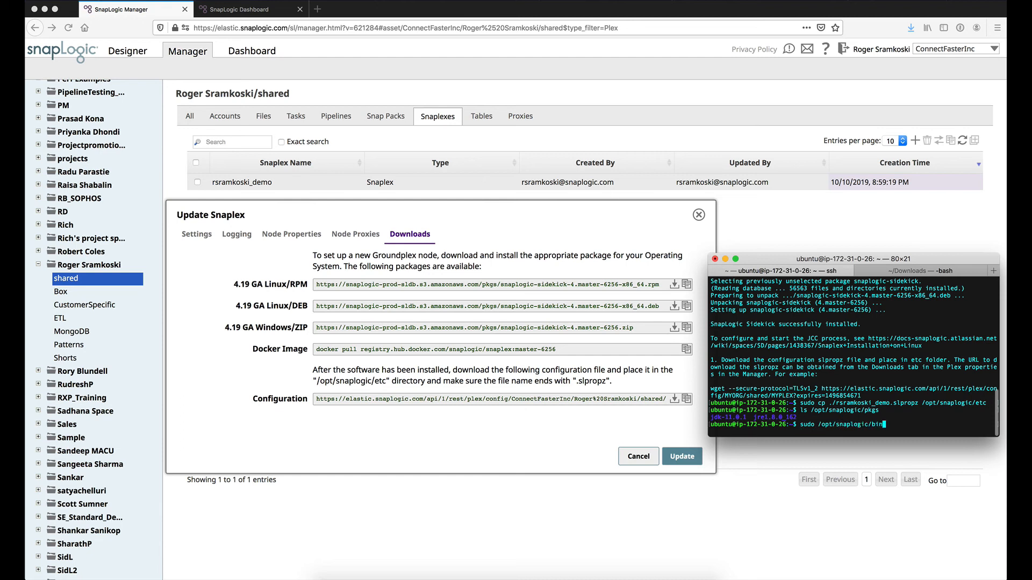
pyautogui.write('jcc.sh')
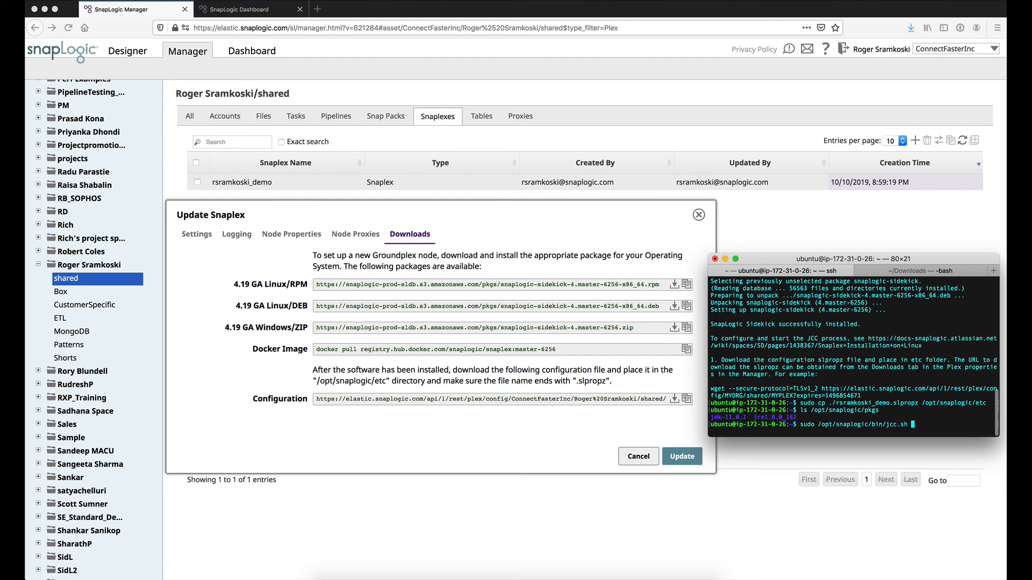
pyautogui.write('start')
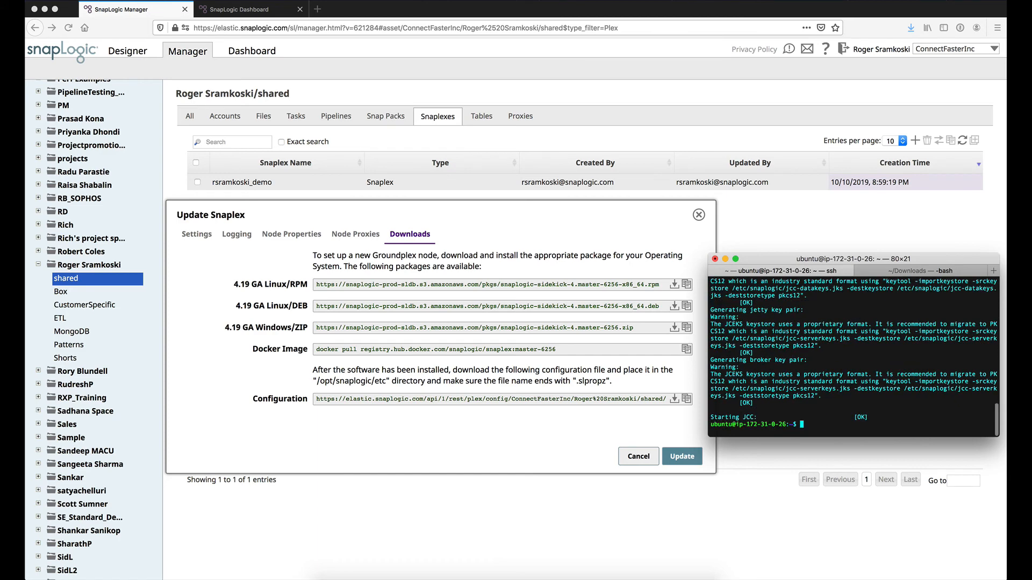
pyautogui.click(251, 9)
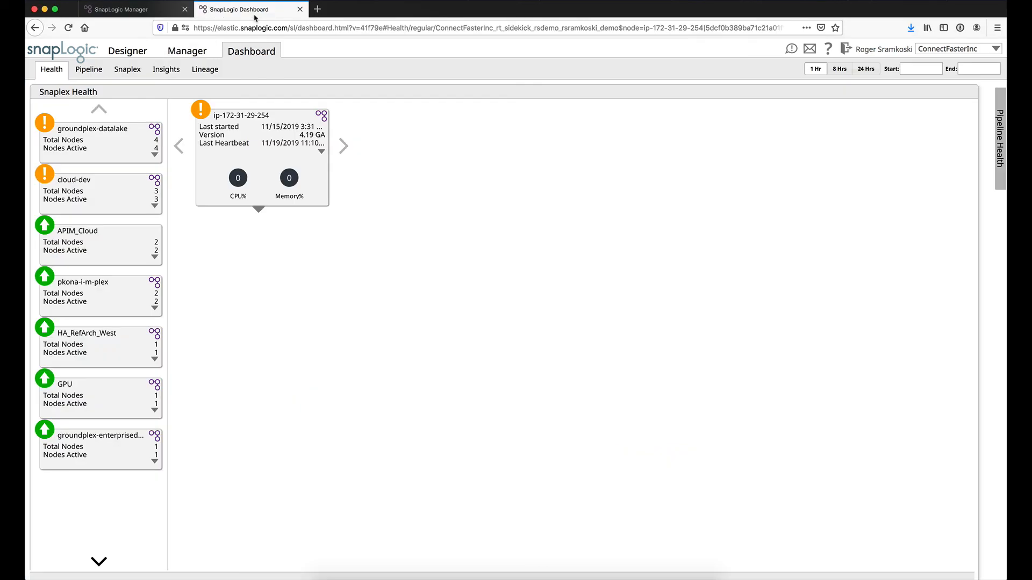
pyautogui.moveTo(136, 161)
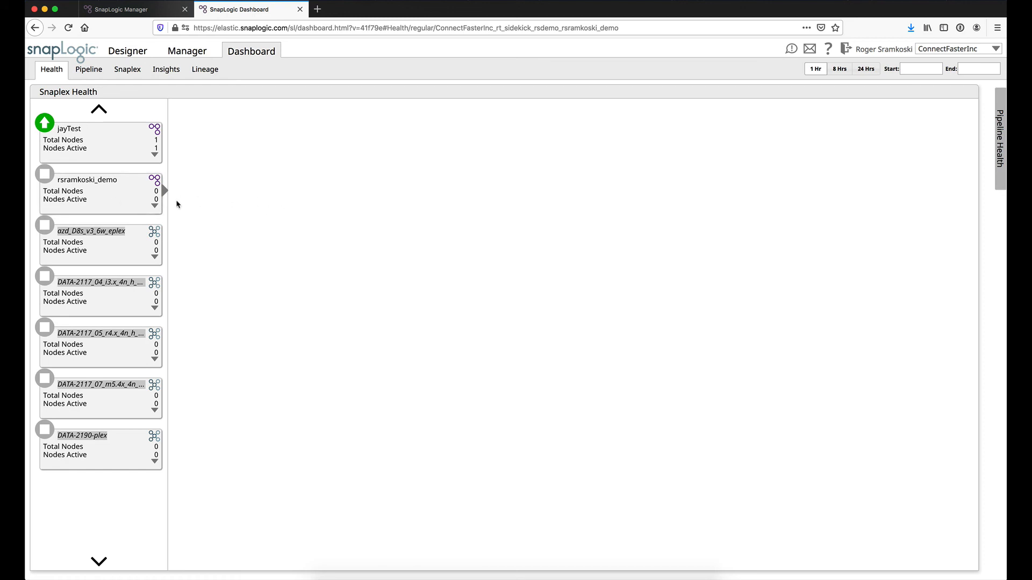
pyautogui.moveTo(348, 177)
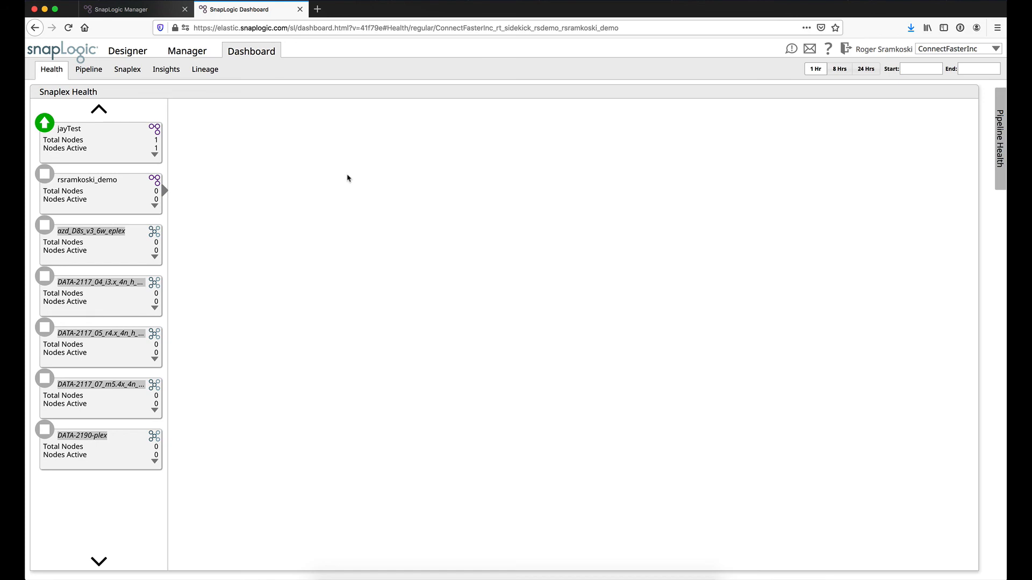
# Step: Open the rsramkoski_demo Snaplex nodes and view the online node's resource history
pyautogui.click(100, 189)
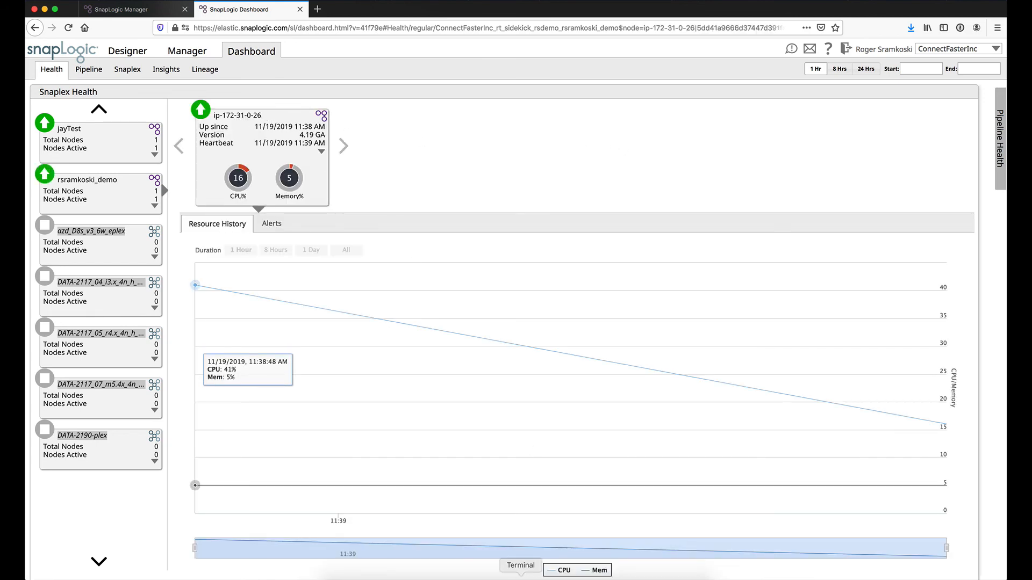
pyautogui.click(520, 565)
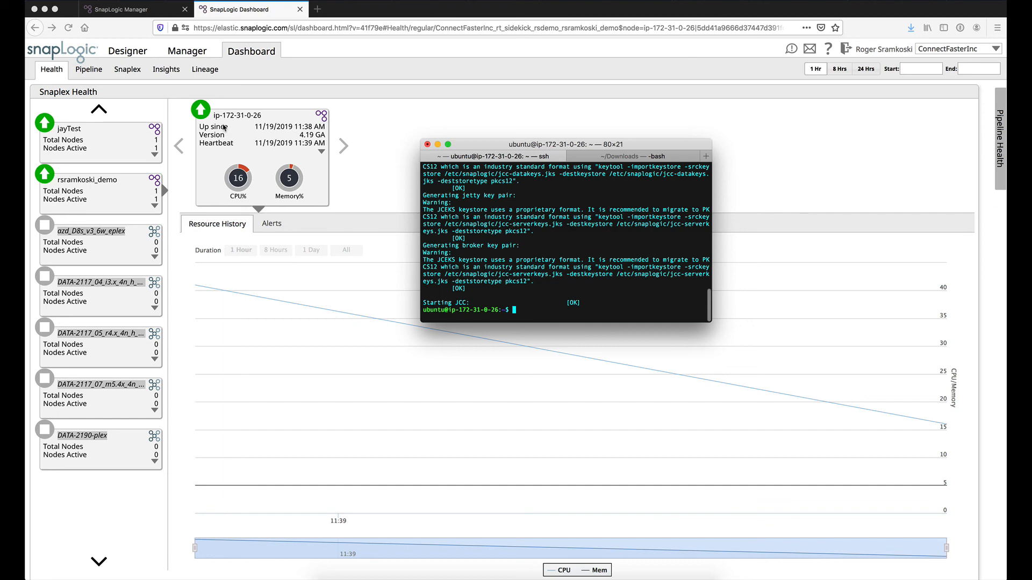
pyautogui.moveTo(287, 155)
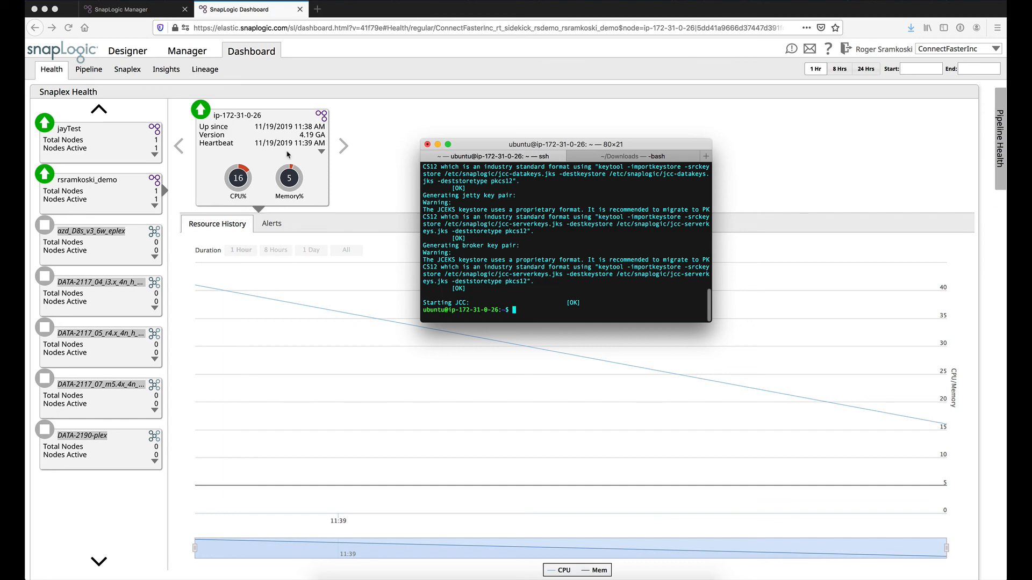